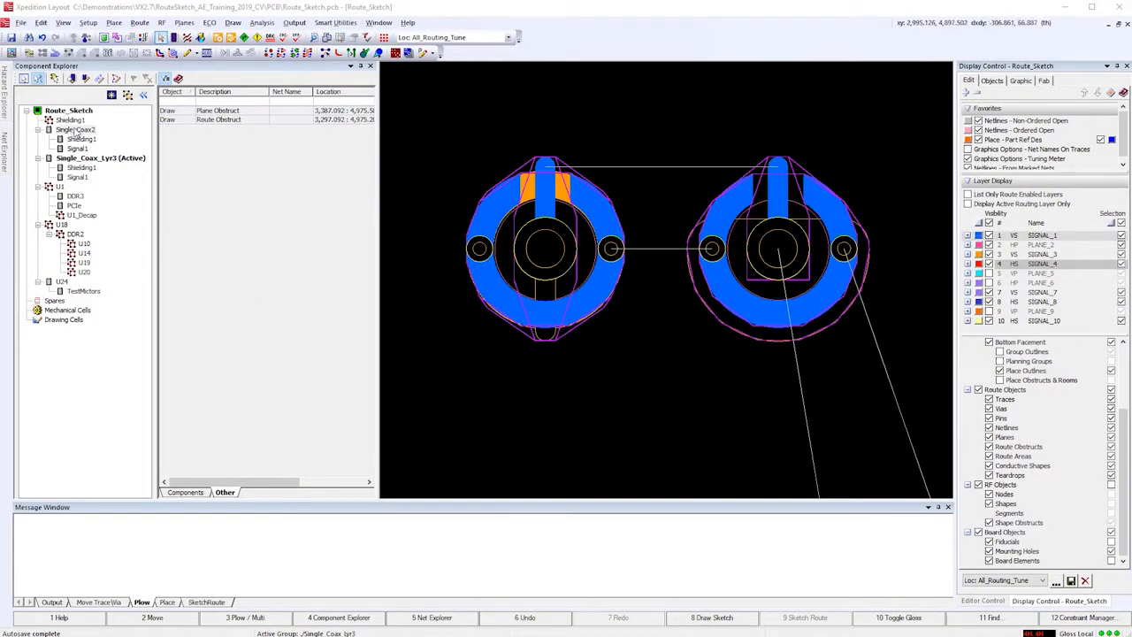
# Step: Bring up Reset Complex Via in Replace mode and list the coax via pattern instances
pyautogui.click(74, 129)
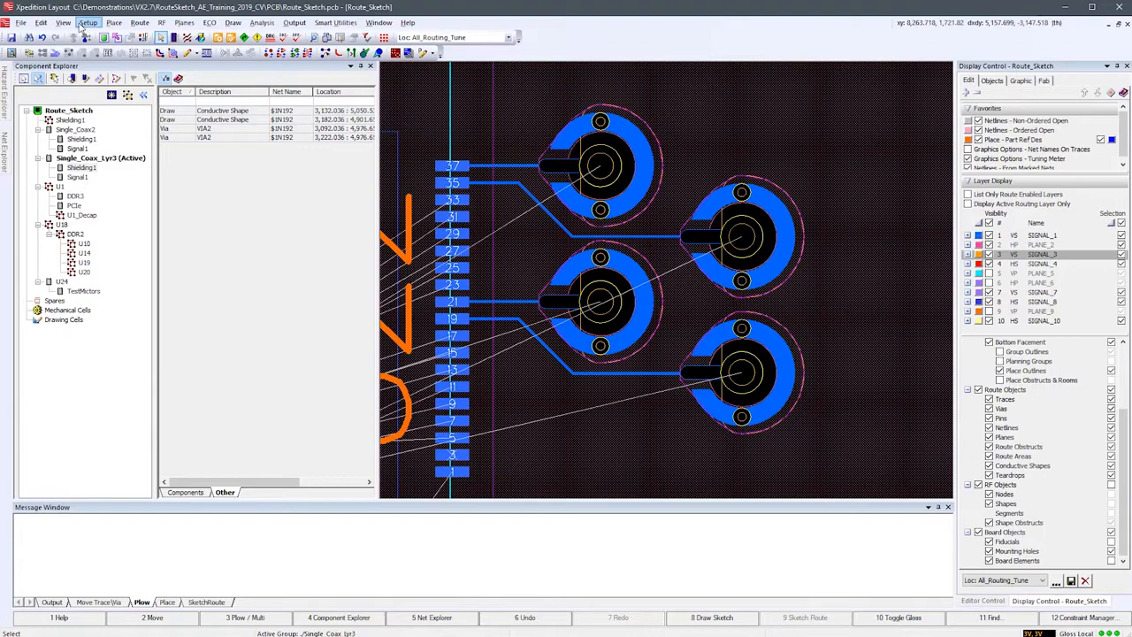
pyautogui.click(41, 21)
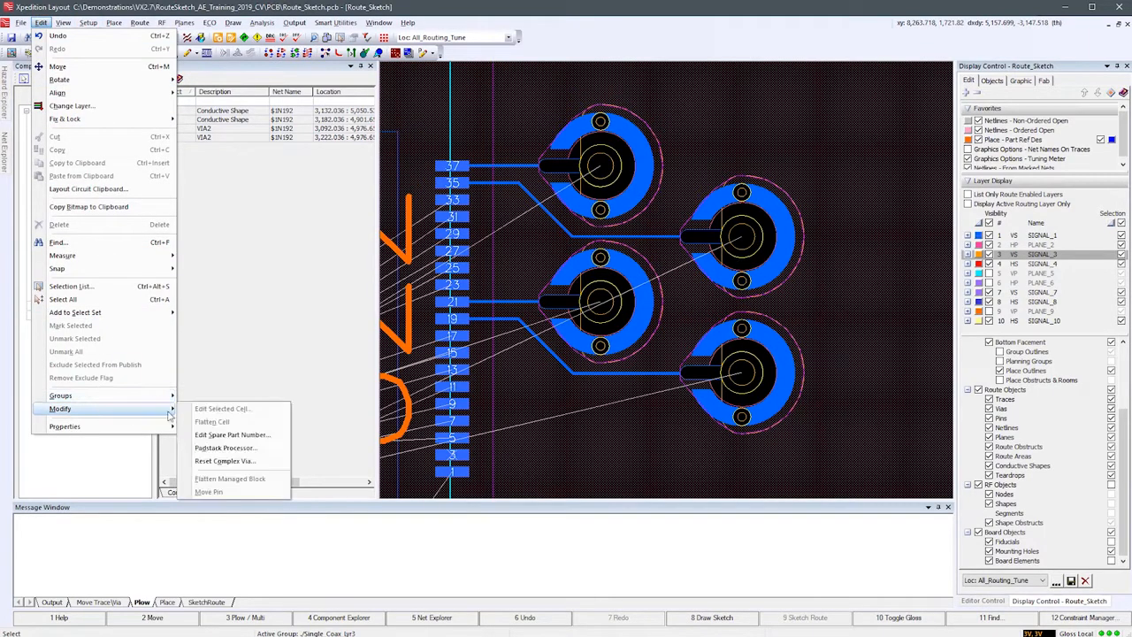
pyautogui.click(225, 460)
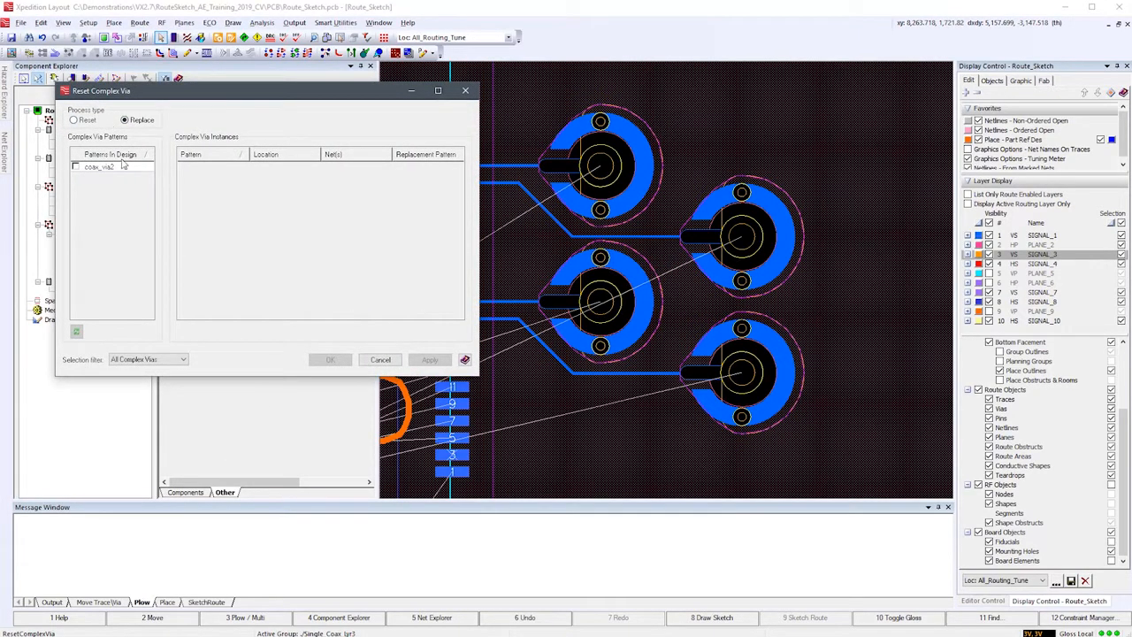
pyautogui.click(76, 166)
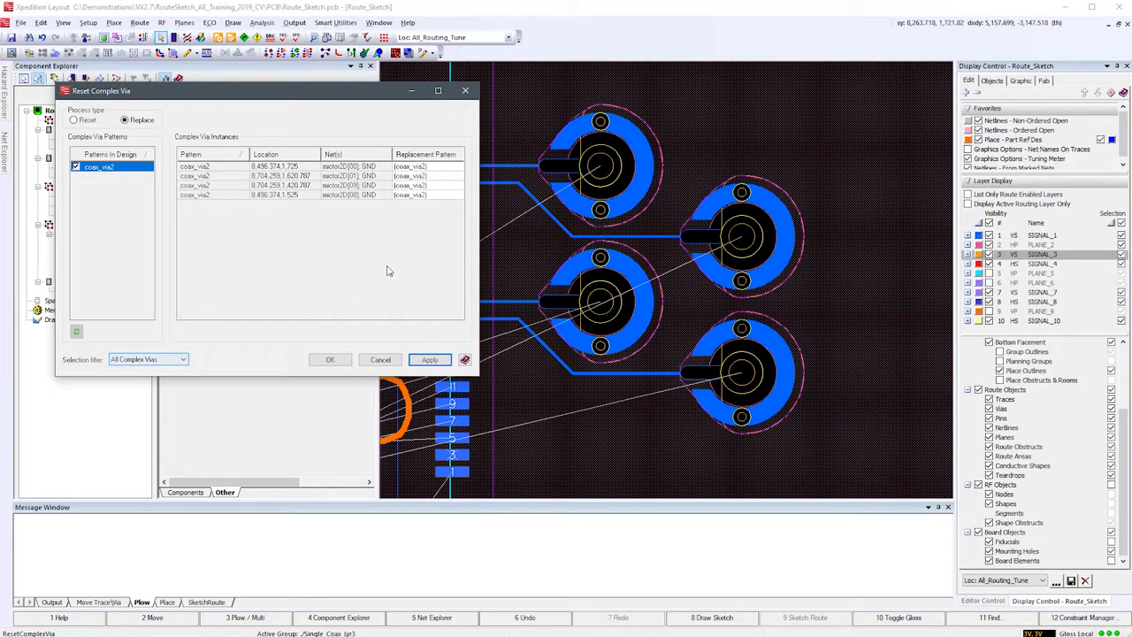
# Step: Assign the new via pattern as the replacement for the four coax vias and apply it
pyautogui.click(458, 166)
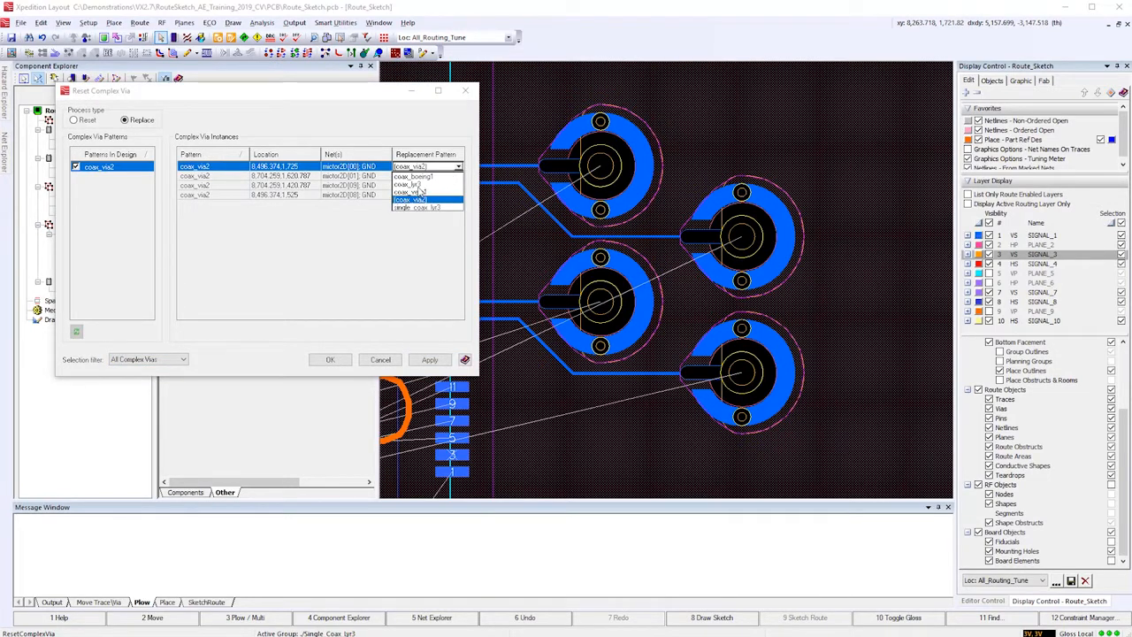
pyautogui.click(411, 200)
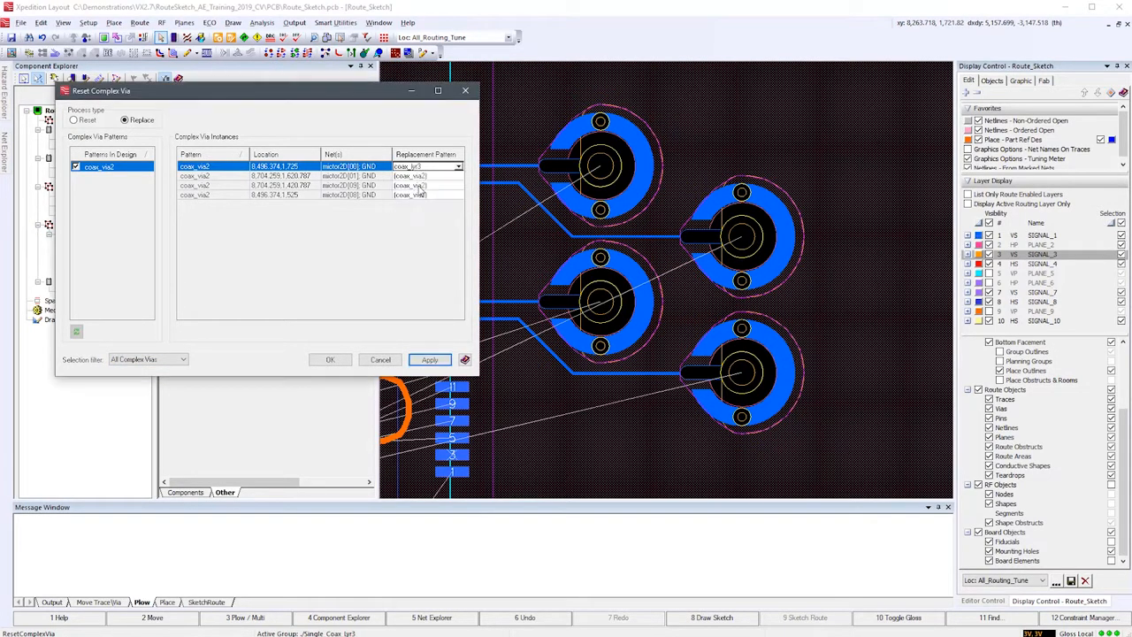
pyautogui.click(458, 175)
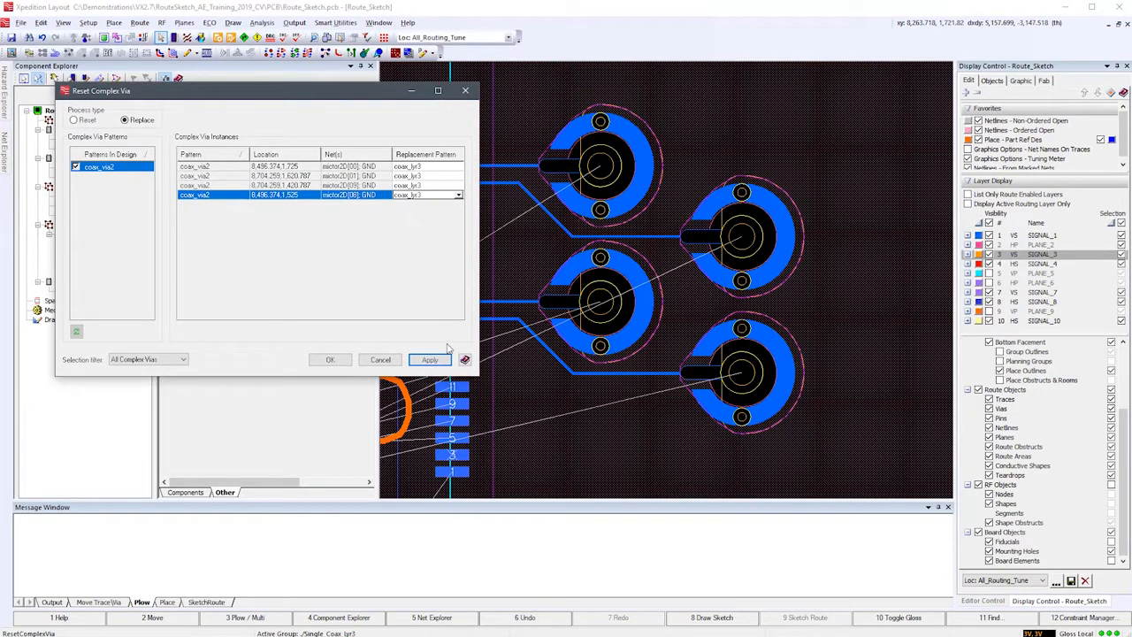
pyautogui.click(430, 359)
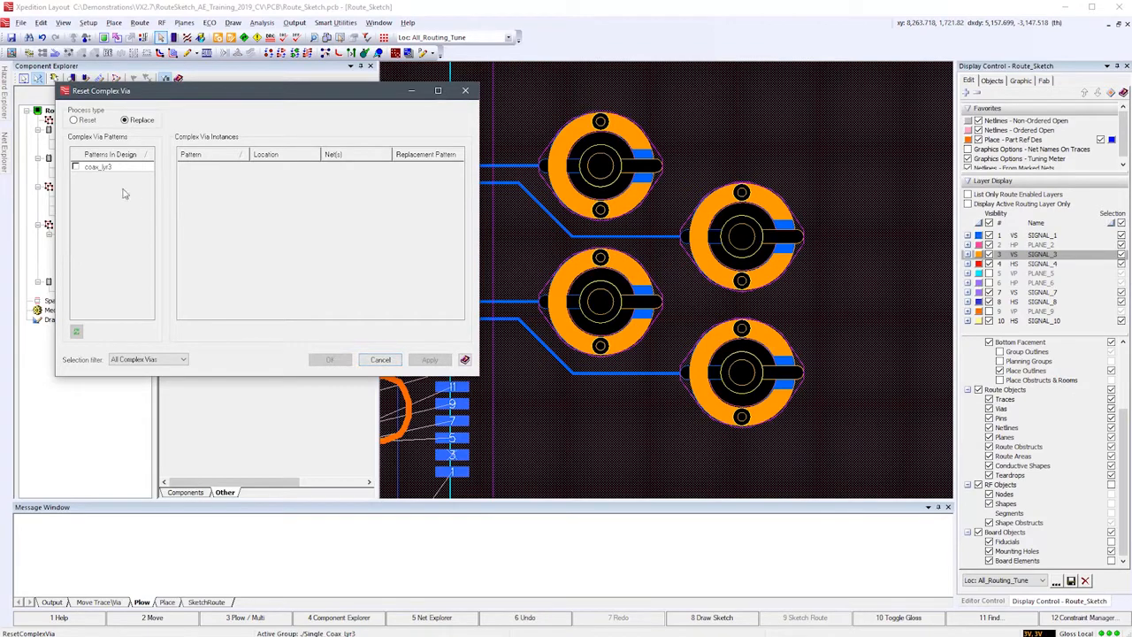
# Step: Close the Reset Complex Via dialog, leaving the four orange-shielded vias on the board
pyautogui.click(378, 359)
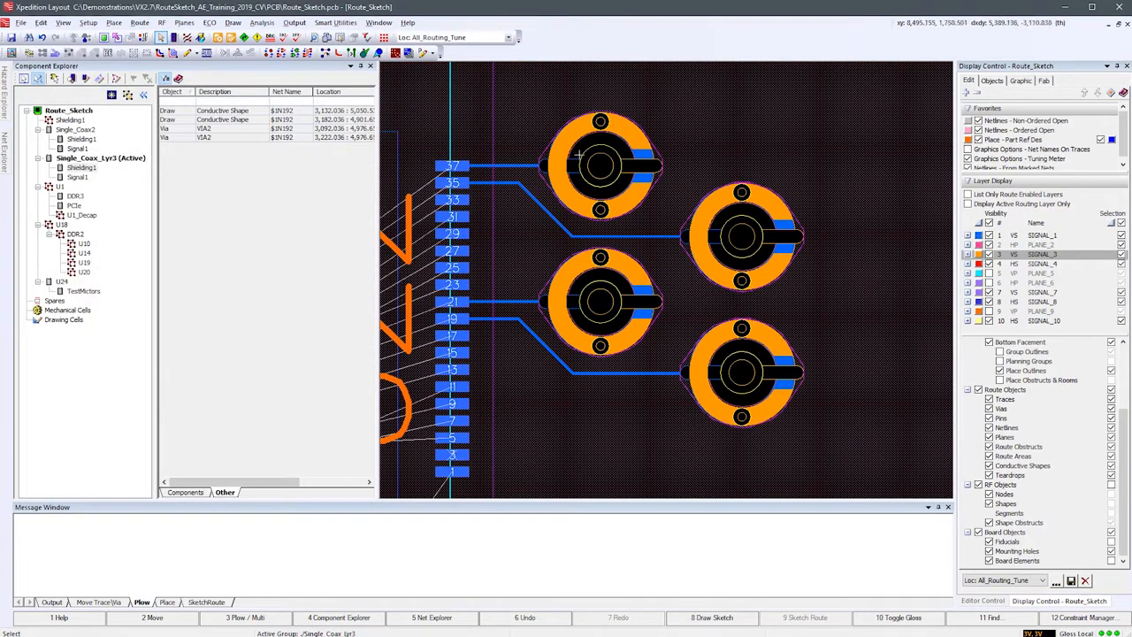